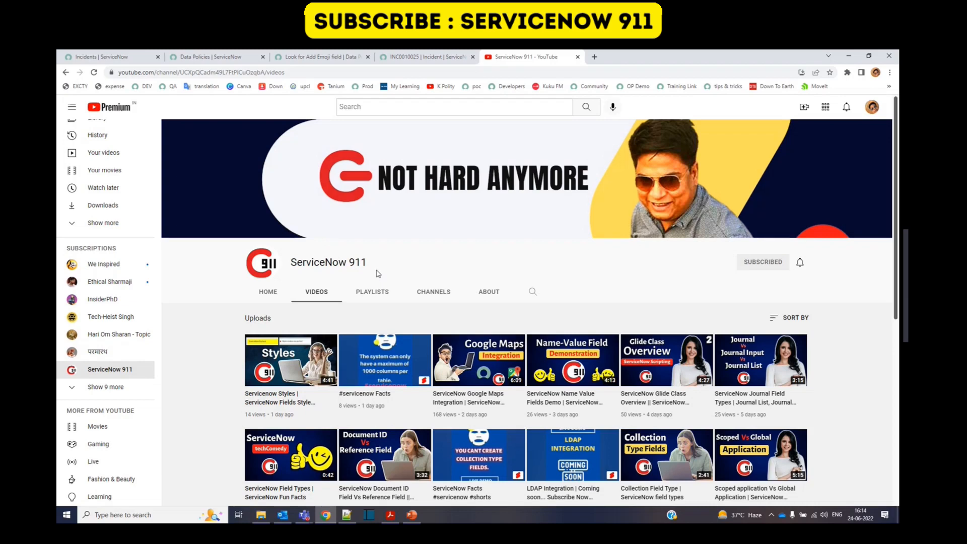
Show the active Incidents list in its browser tab, dismissing the mandatory Subcategory warning
left_click(425, 56)
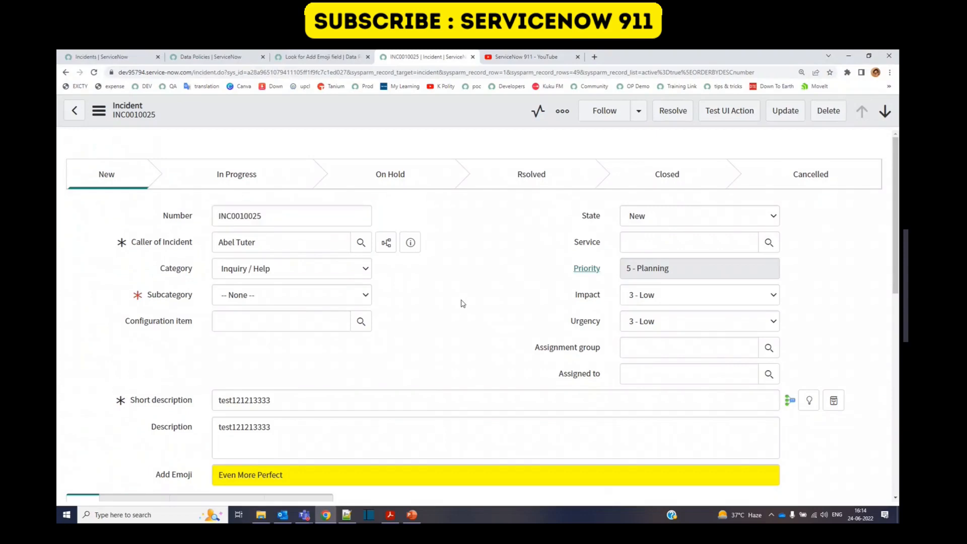
mouse_move(223, 310)
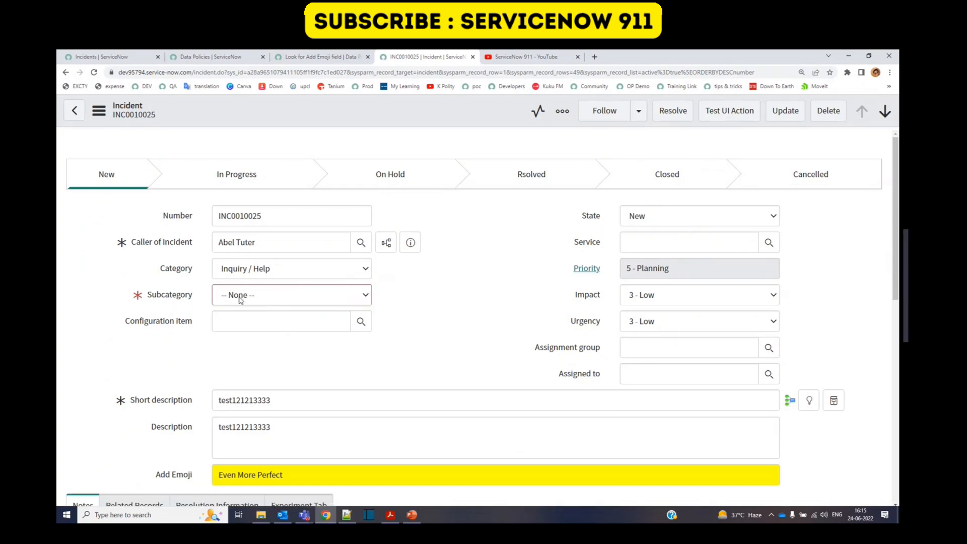
mouse_move(449, 292)
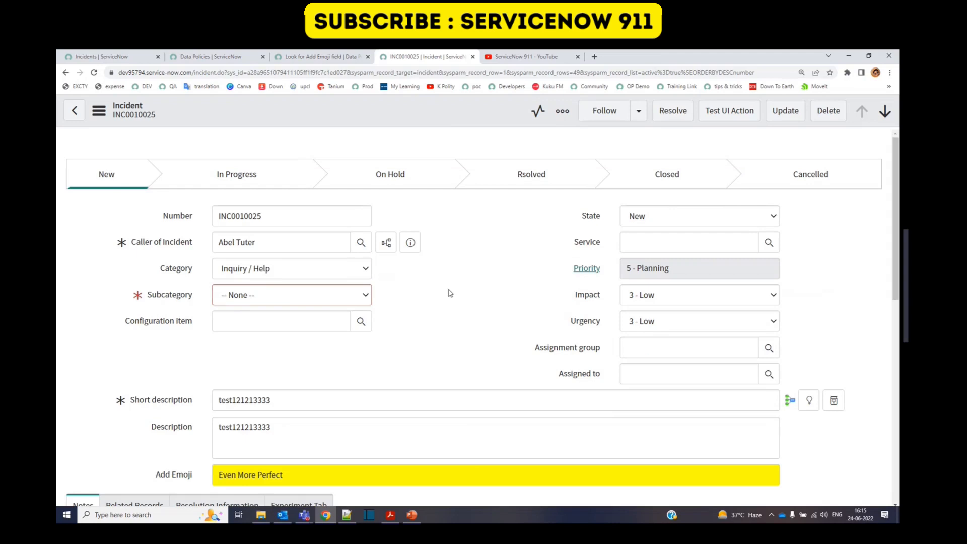
mouse_move(260, 306)
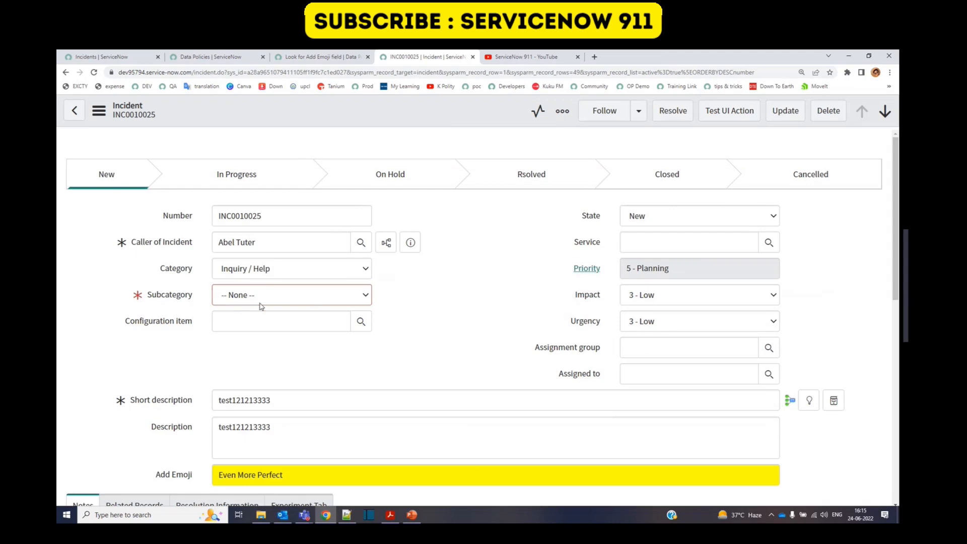
left_click(785, 111)
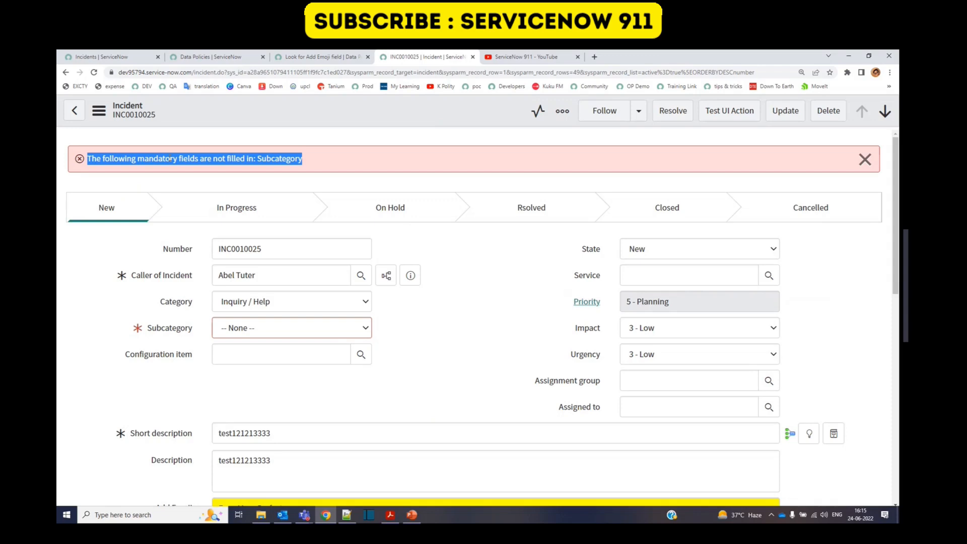
left_click(865, 158)
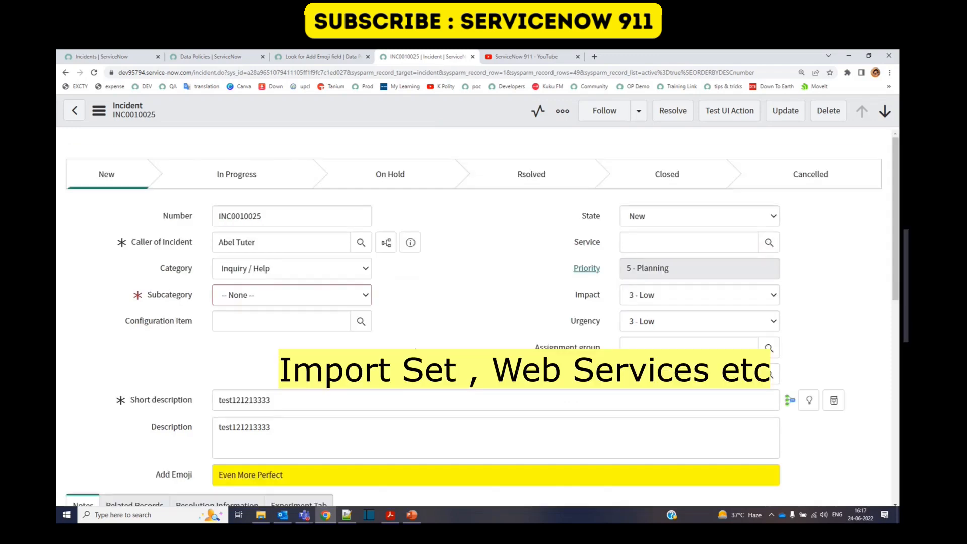
mouse_move(435, 194)
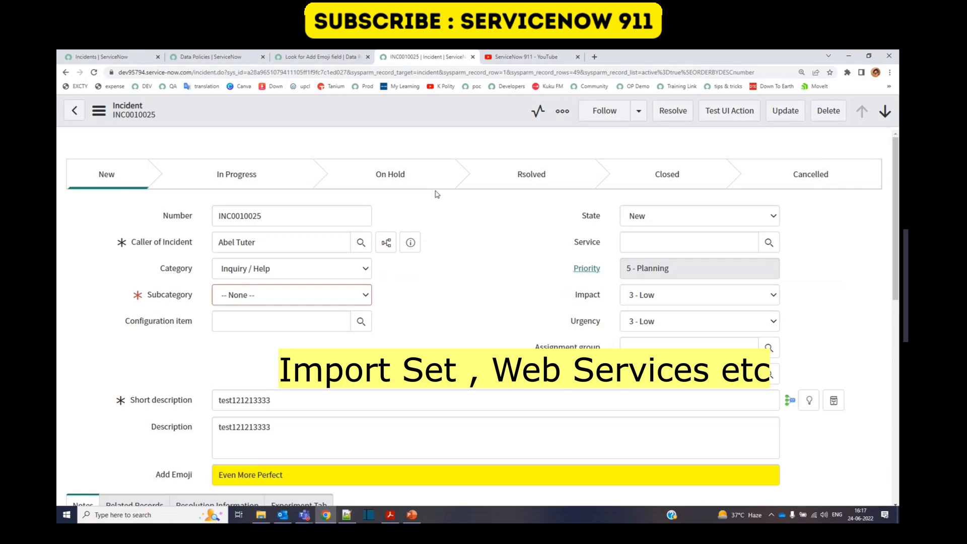
mouse_move(487, 345)
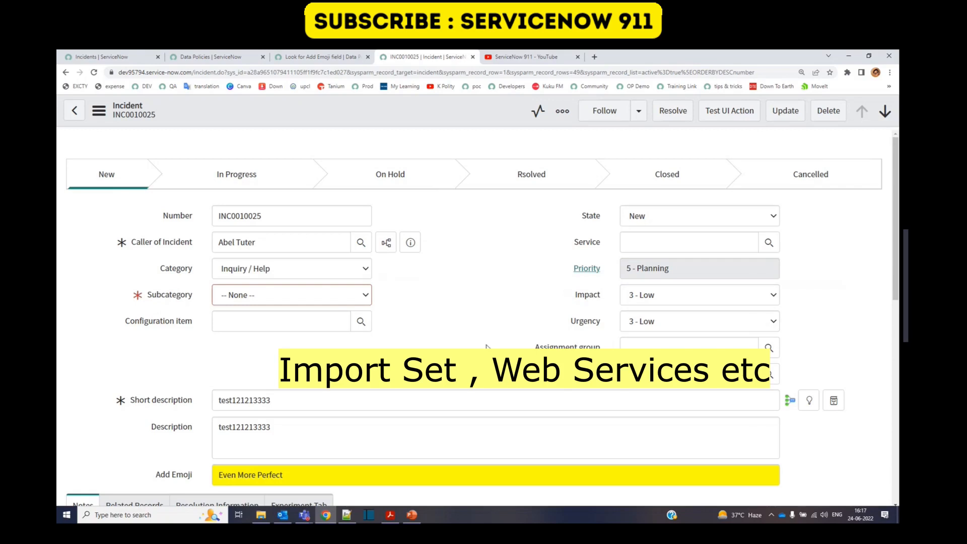
left_click(699, 268)
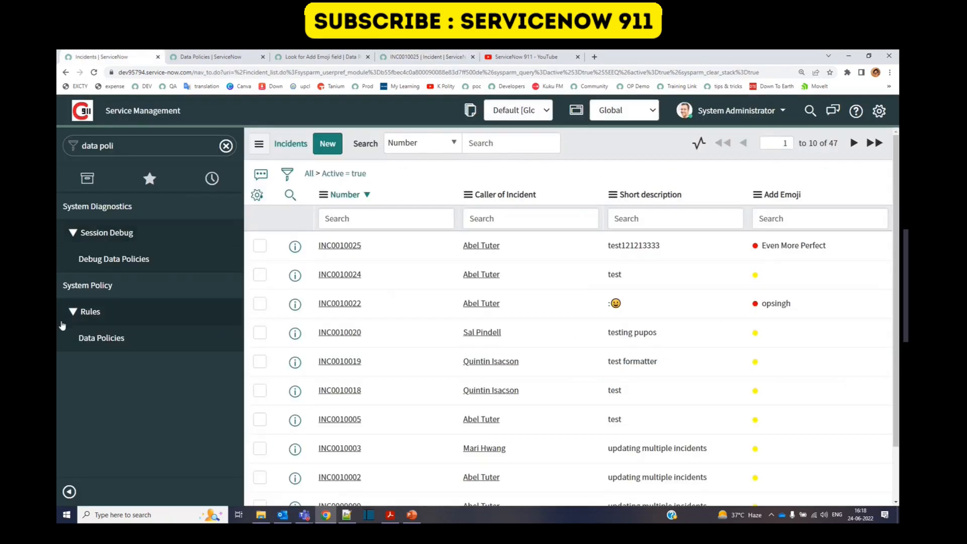
mouse_move(101, 337)
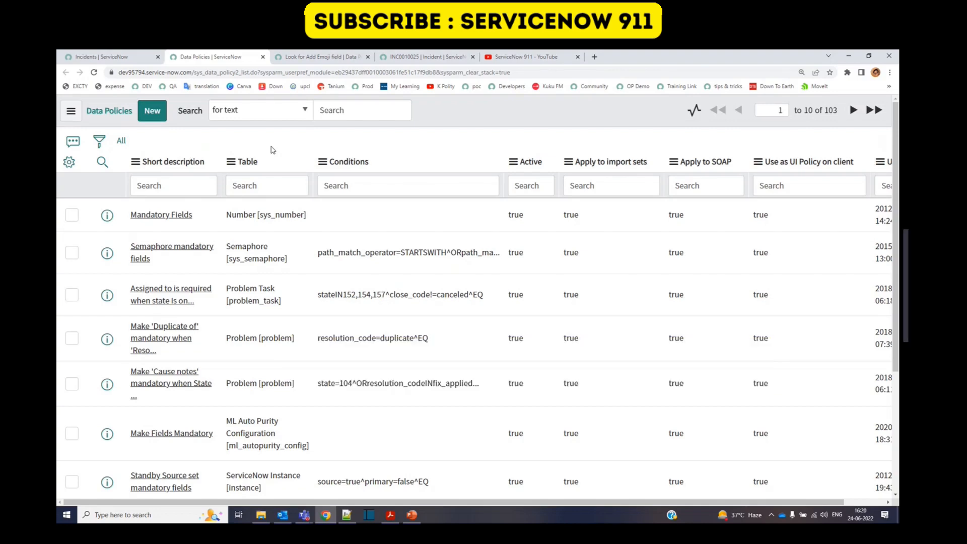
Return to incident INC0010025 and highlight the Add Emoji column name
left_click(426, 56)
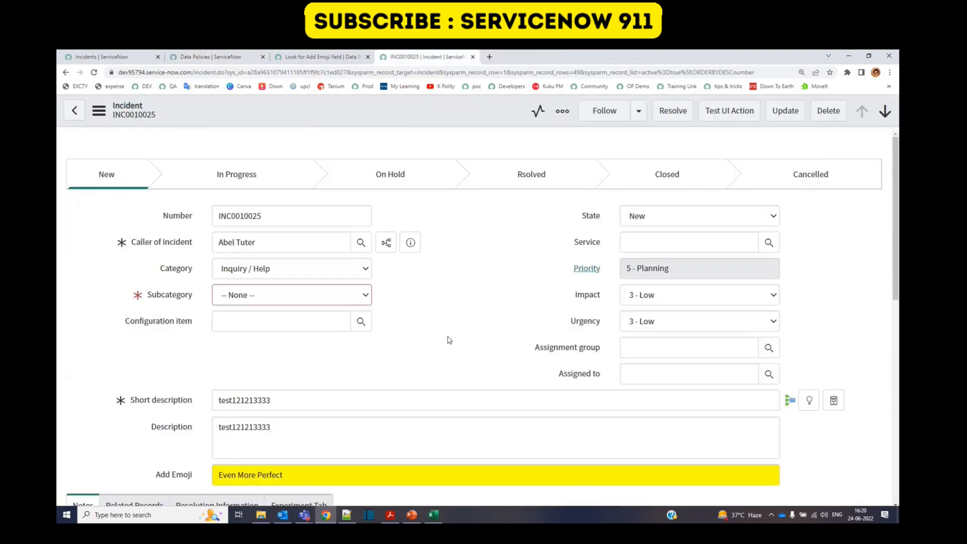
mouse_move(475, 327)
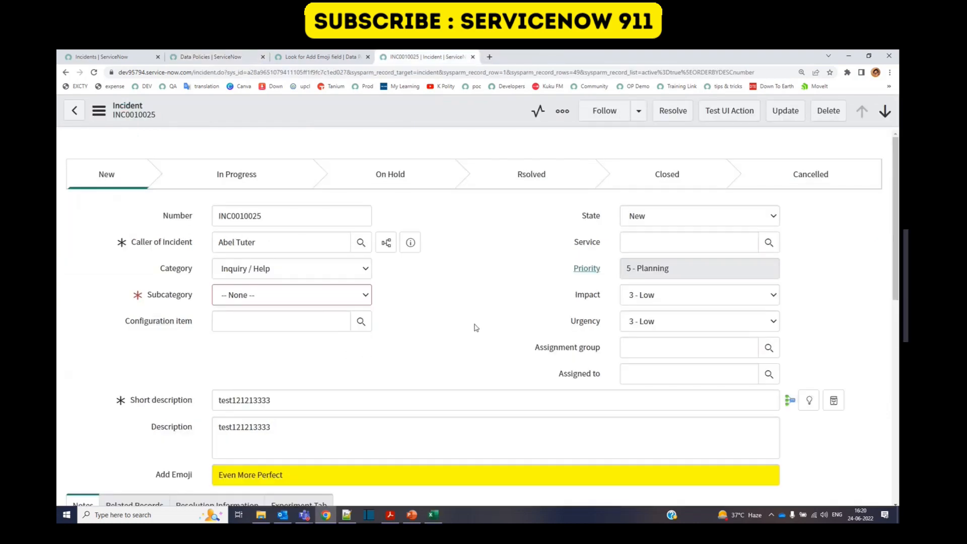
mouse_move(241, 148)
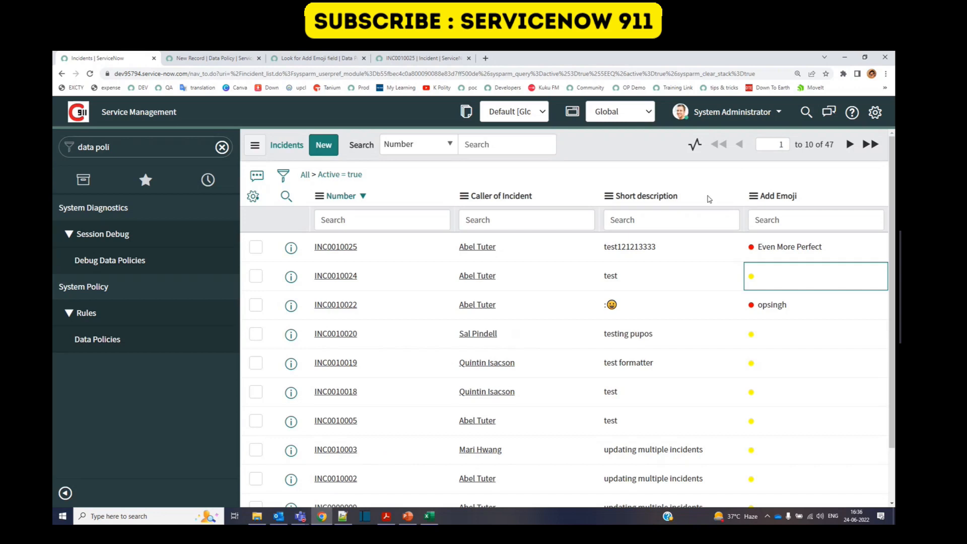
double_click(778, 195)
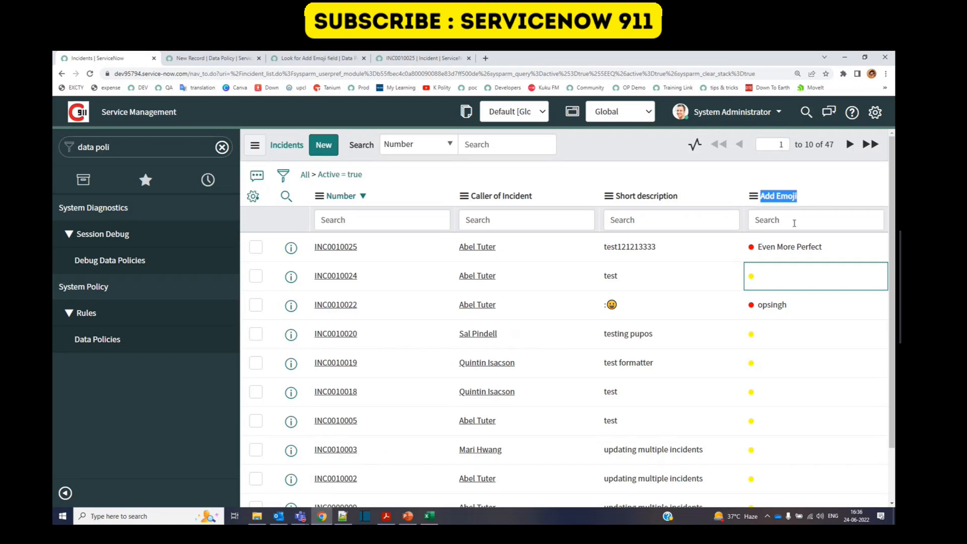
mouse_move(97, 339)
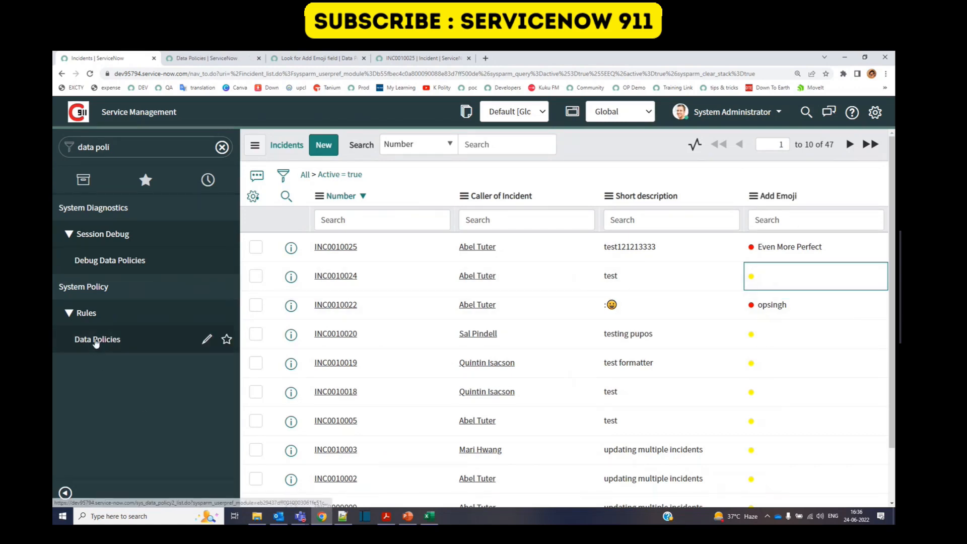
Start a blank new Data Policy record from the Data Policies list
left_click(97, 339)
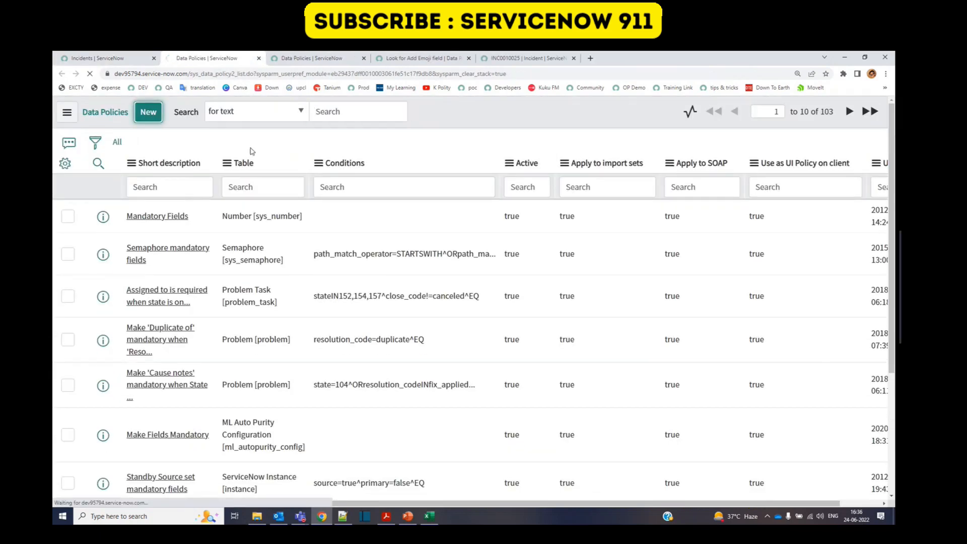
left_click(148, 112)
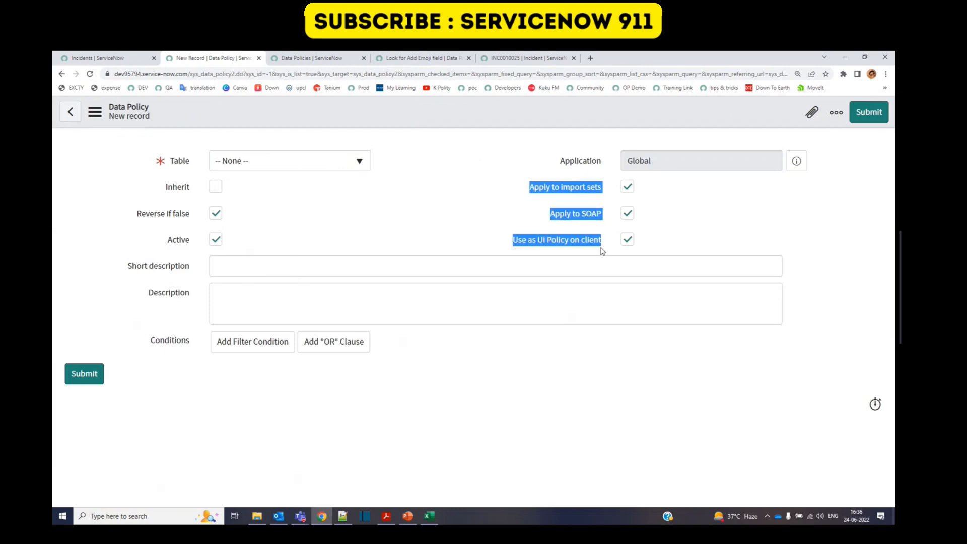
mouse_move(566, 188)
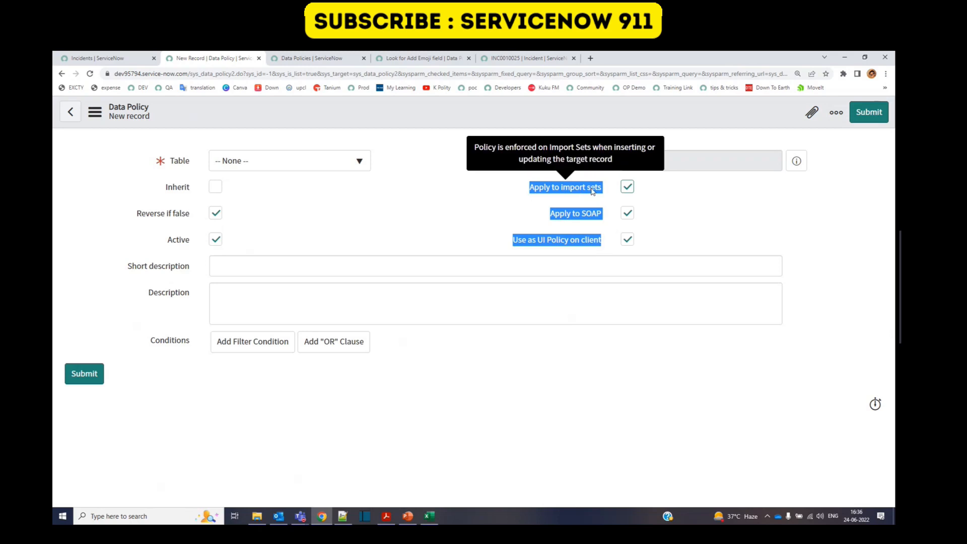
mouse_move(576, 214)
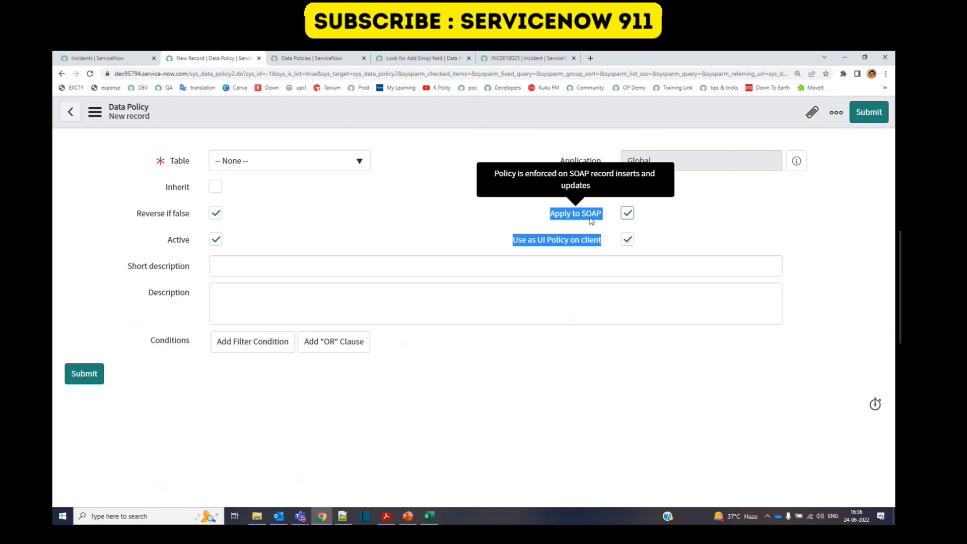
mouse_move(520, 243)
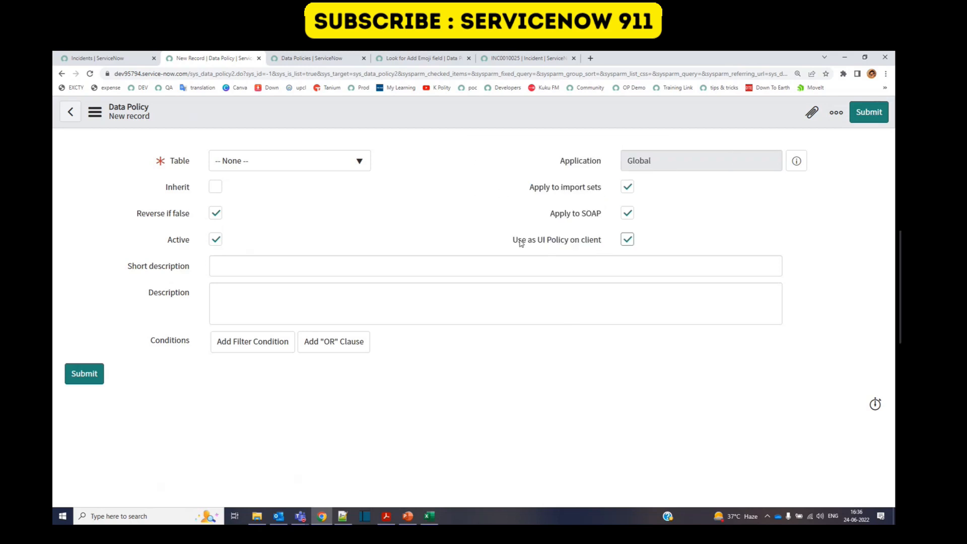
mouse_move(556, 240)
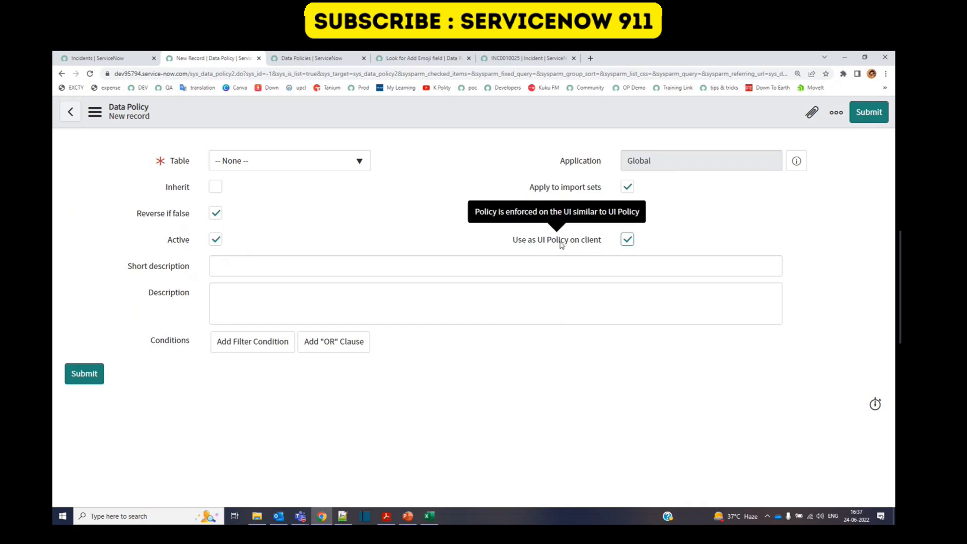
mouse_move(166, 419)
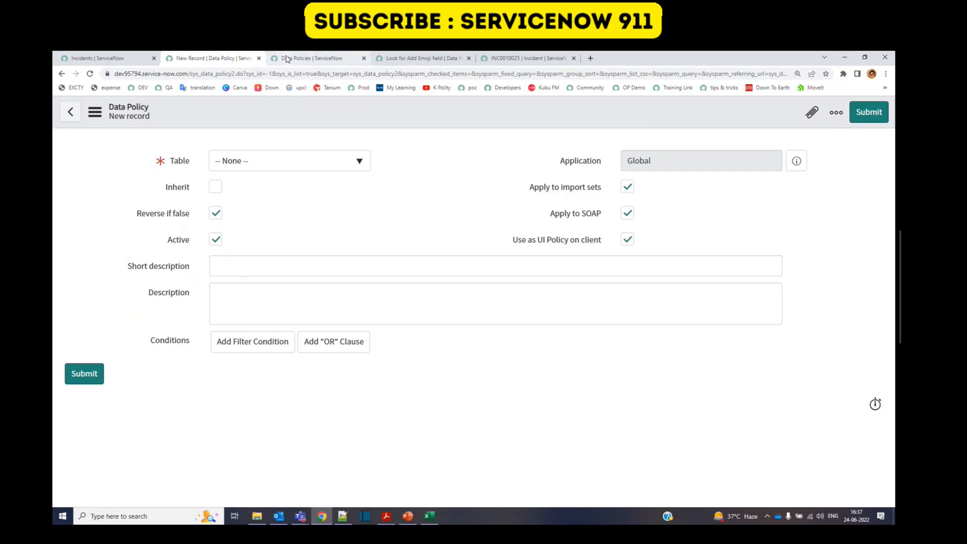
mouse_move(312, 59)
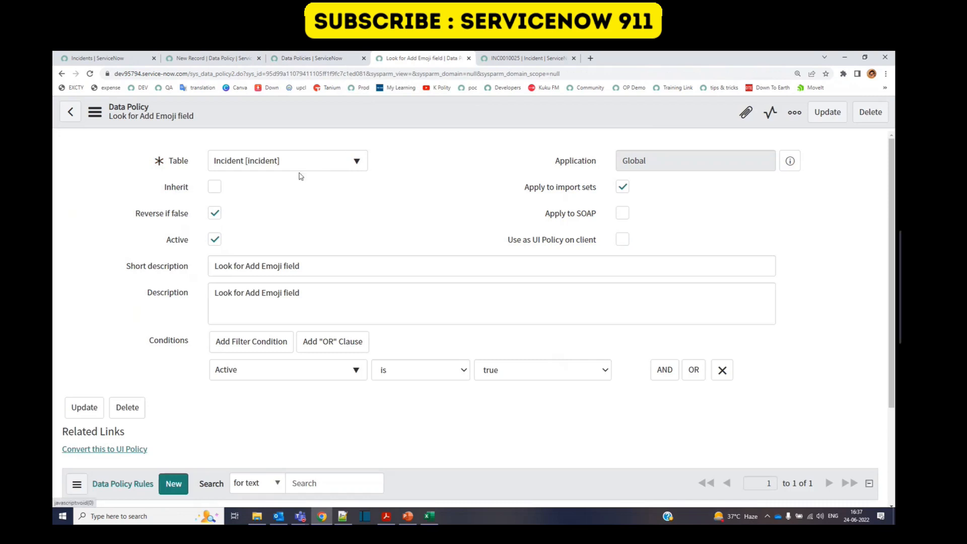
mouse_move(569, 198)
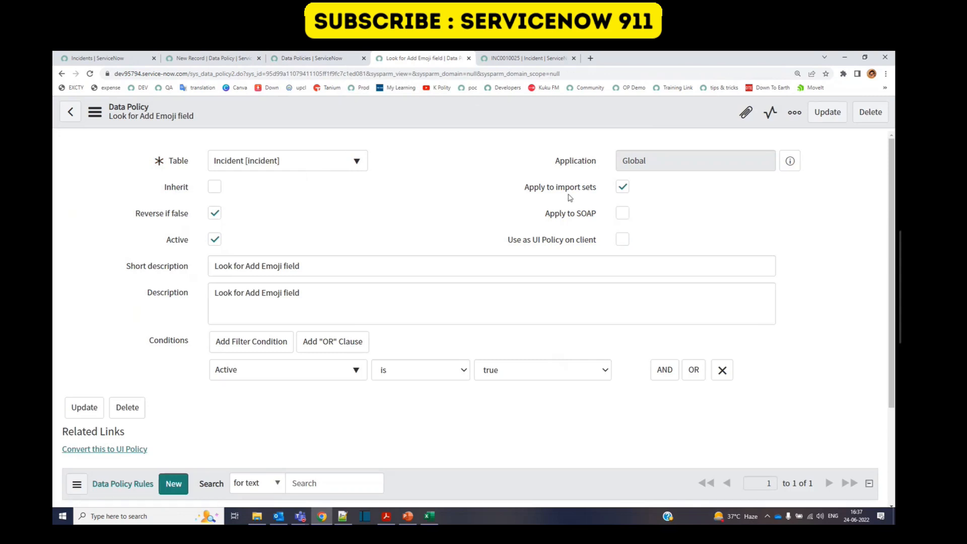
mouse_move(591, 200)
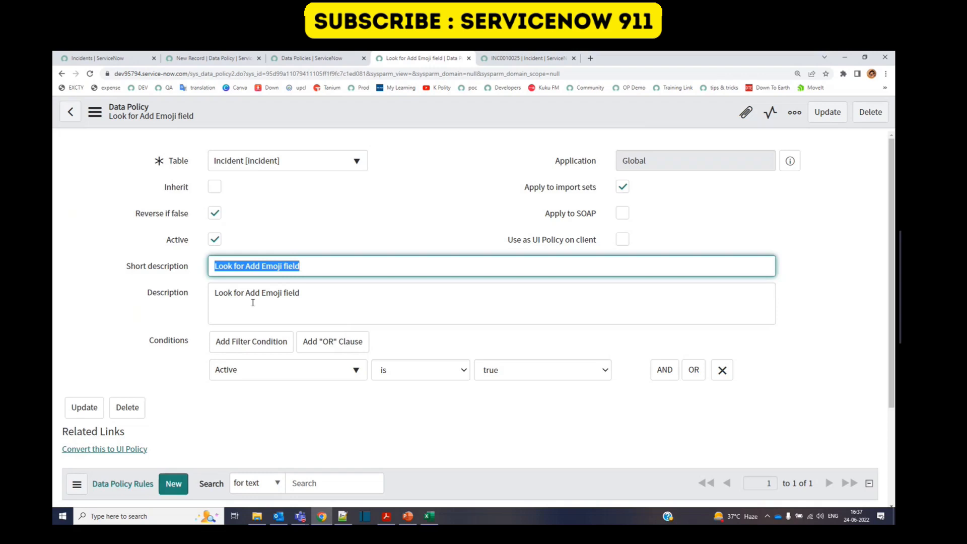
Confirm the rule u_add_emoji has Mandatory = True with condition Active is true
scroll("down", 3)
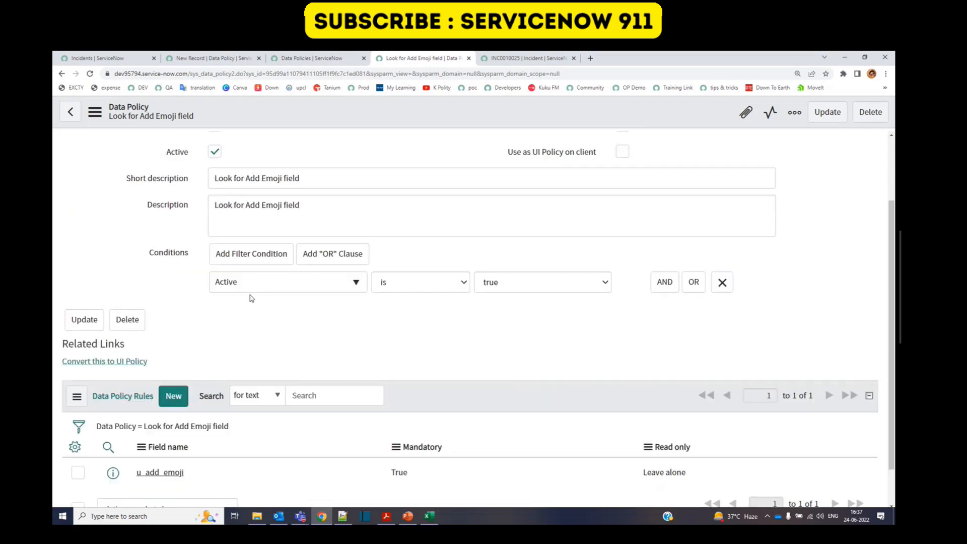
mouse_move(563, 301)
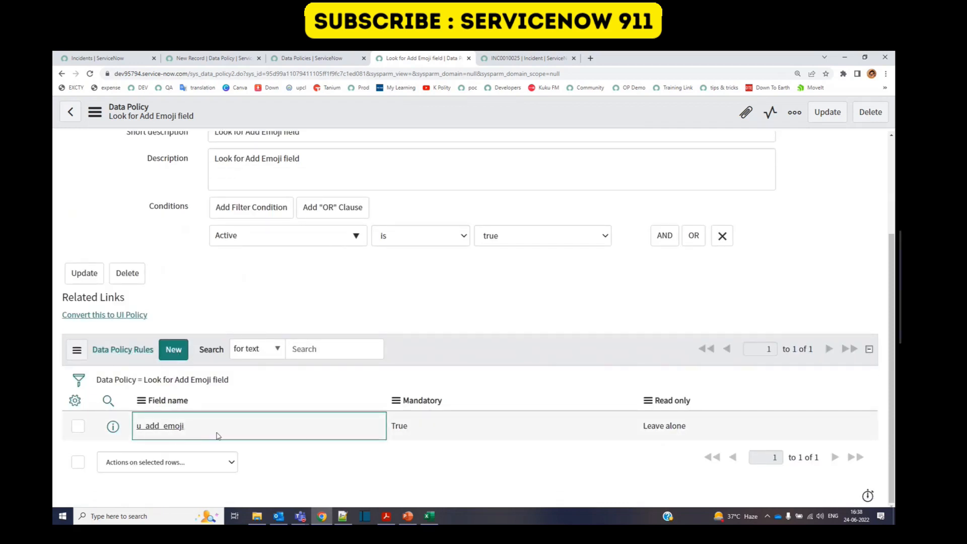
left_click(512, 425)
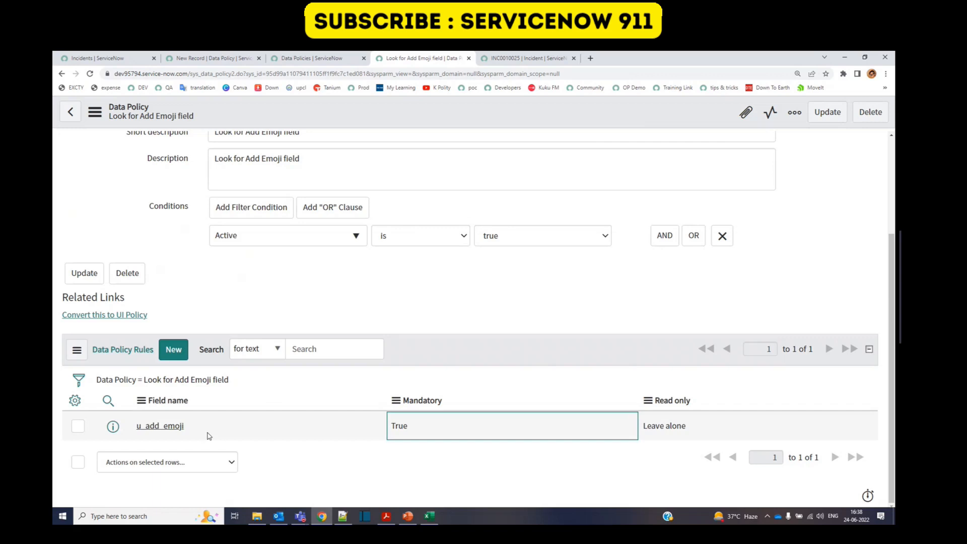
left_click(432, 425)
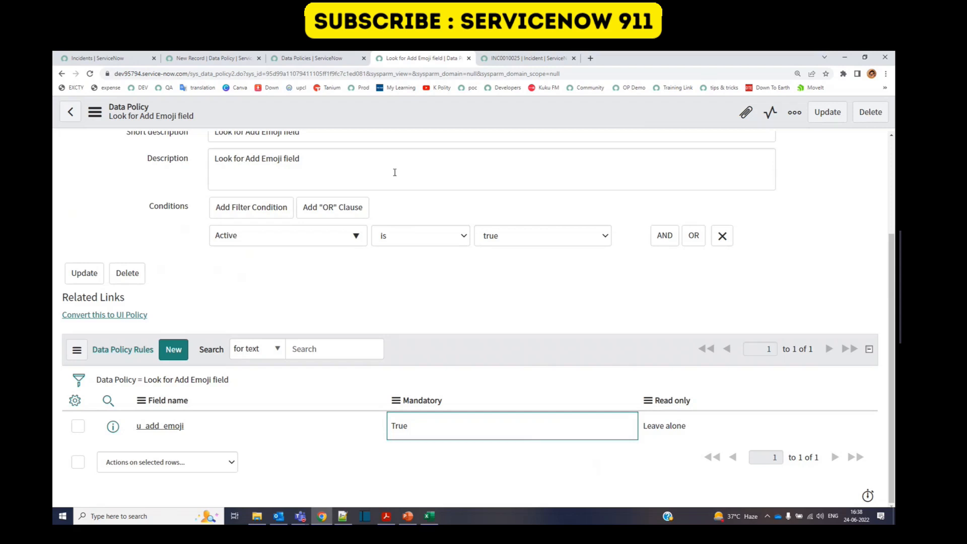
Show the sample incident spreadsheet with its partly filled Add Emoji column
left_click(429, 516)
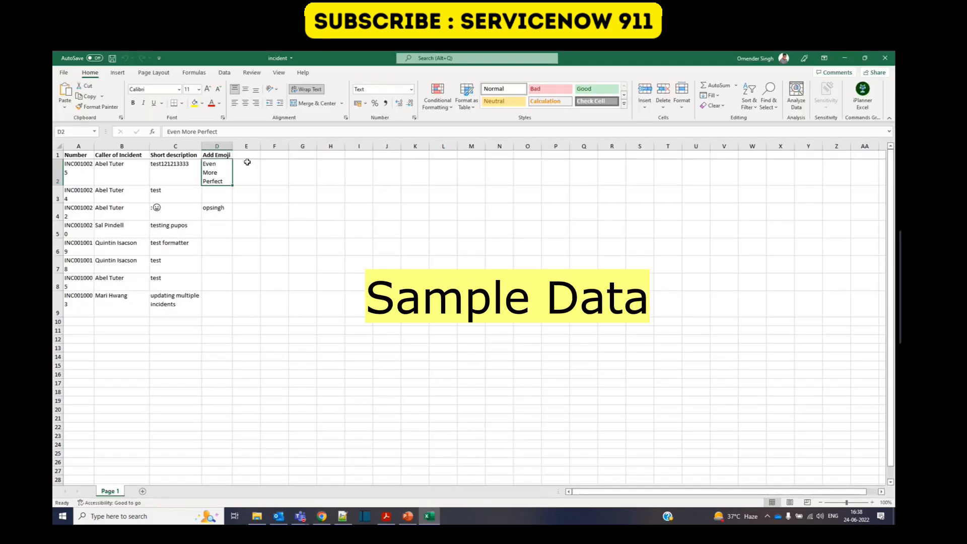
left_click(216, 212)
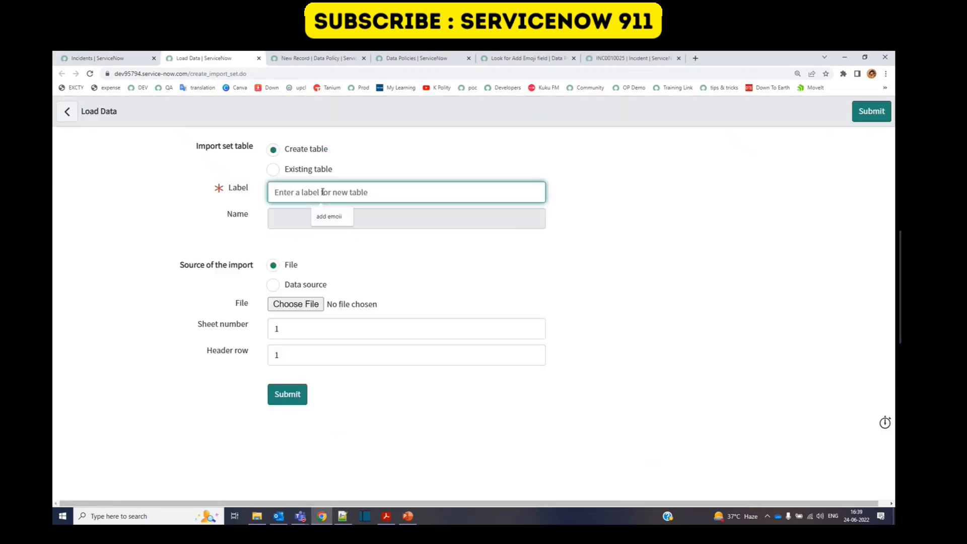
Load incident.xlsx into a new import set table labelled 'data policy test'
type("data policy test")
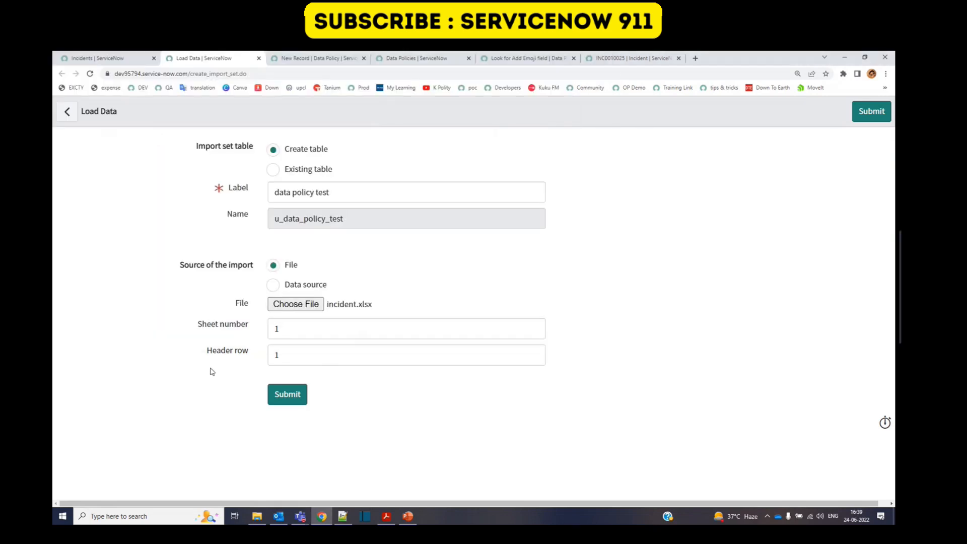
left_click(288, 394)
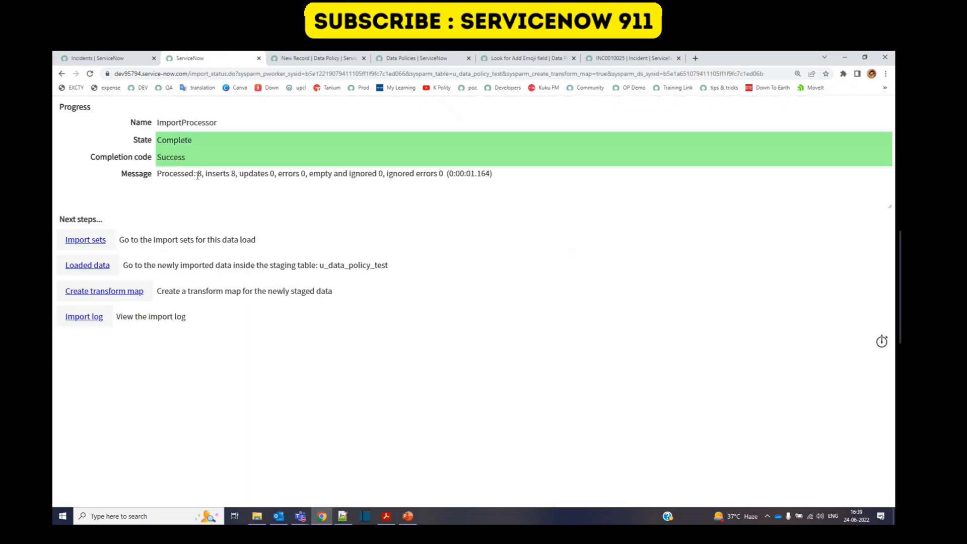
mouse_move(253, 161)
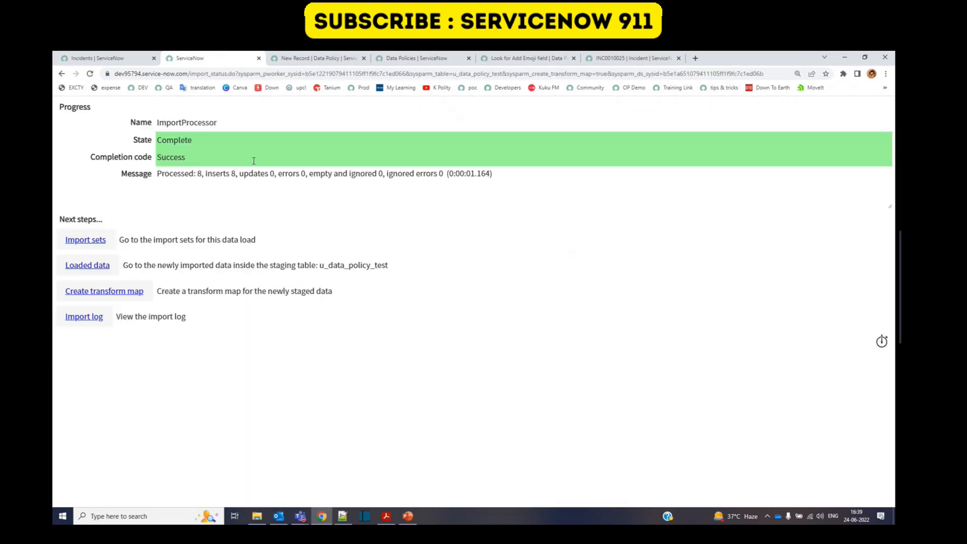
mouse_move(104, 290)
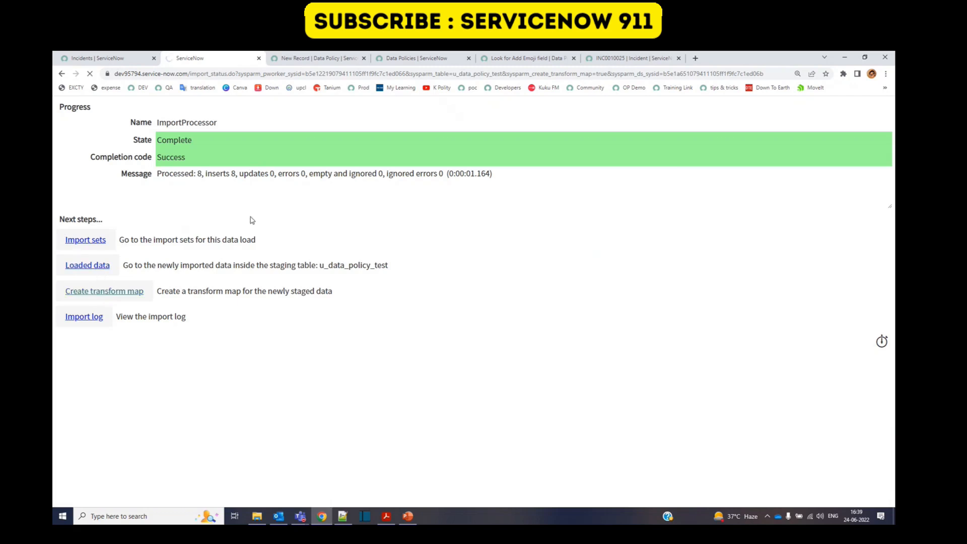
Create and save the Data Policy Demo transform map targeting Incident
left_click(104, 290)
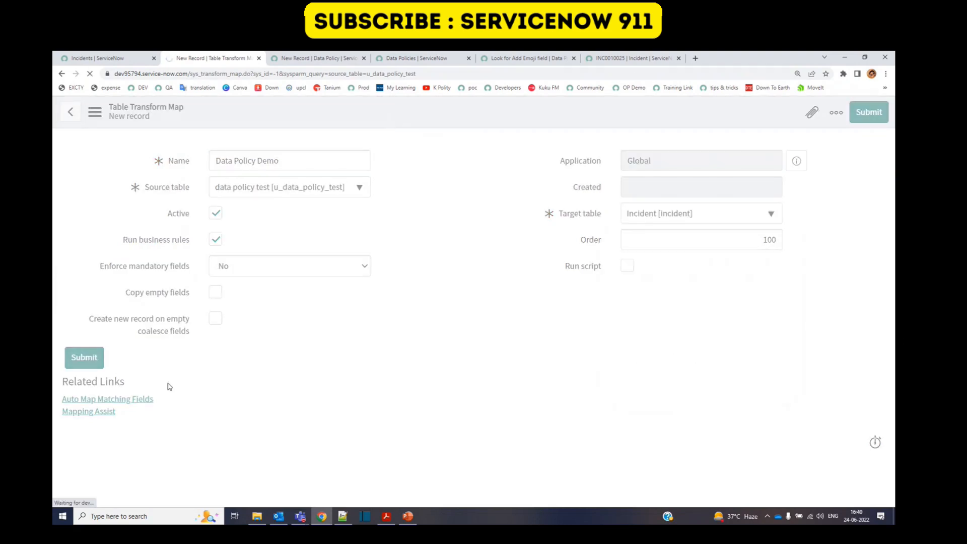
left_click(84, 356)
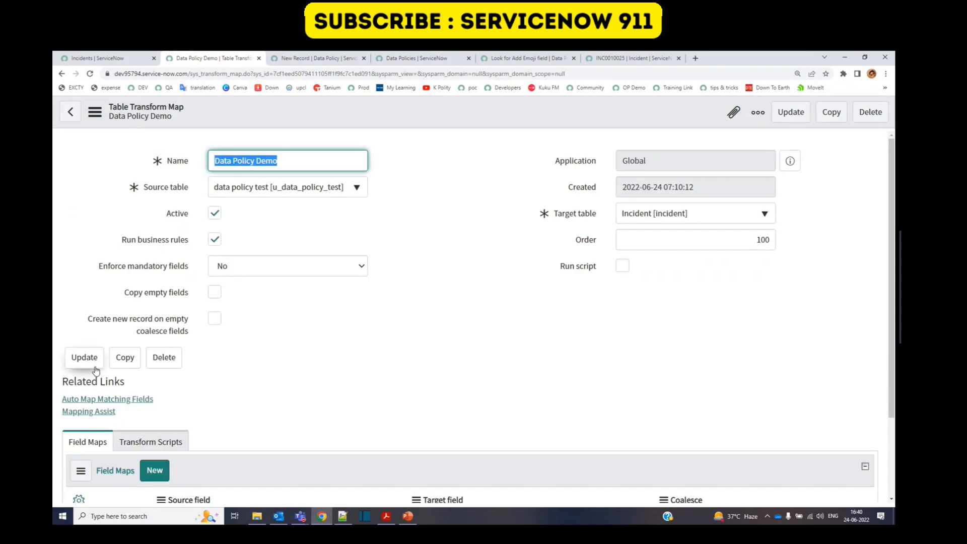
mouse_move(117, 407)
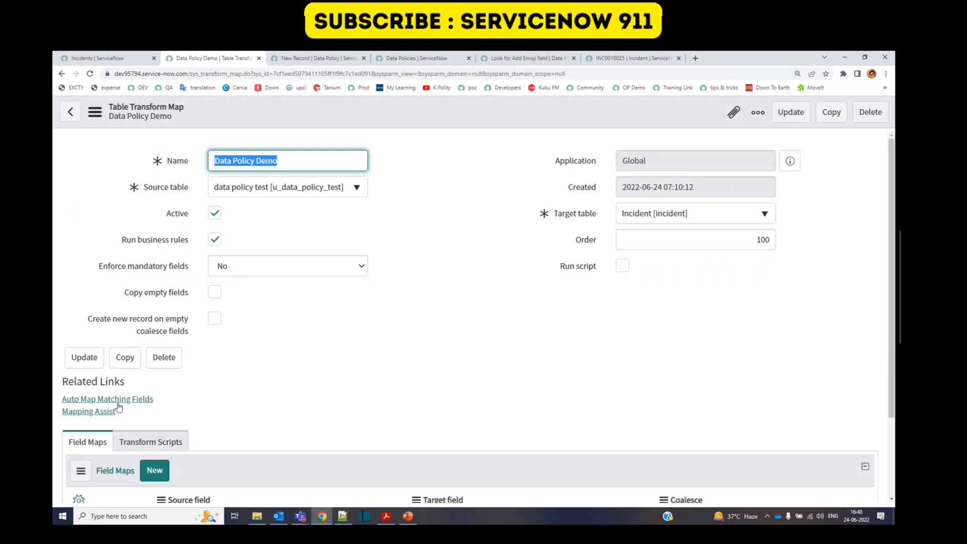
Auto-map the matching source and target fields, then run the transform
left_click(107, 399)
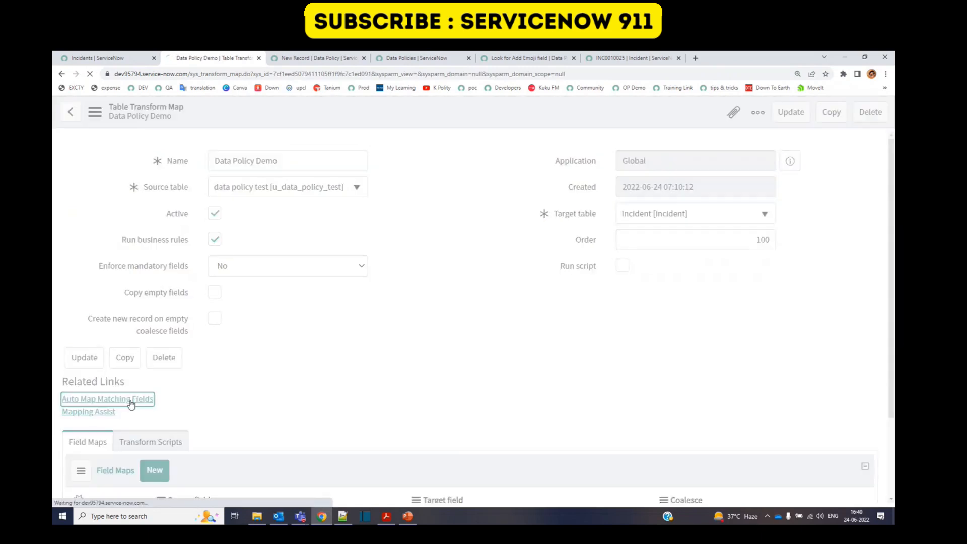
left_click(107, 399)
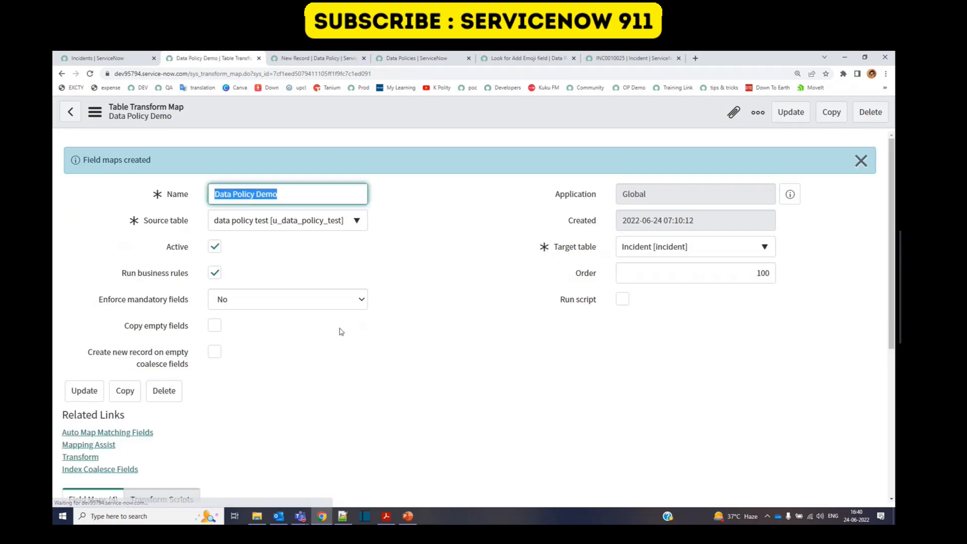
scroll("down", 3)
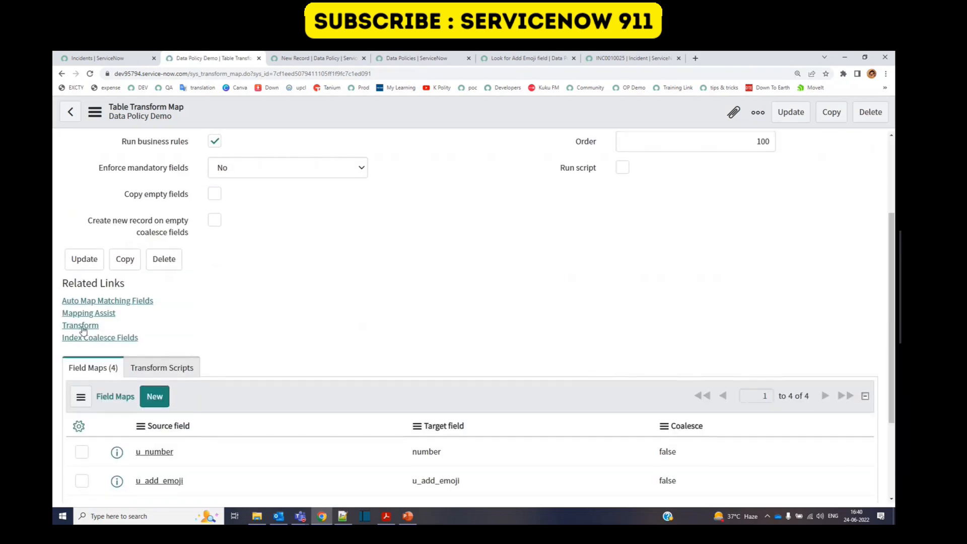
left_click(79, 325)
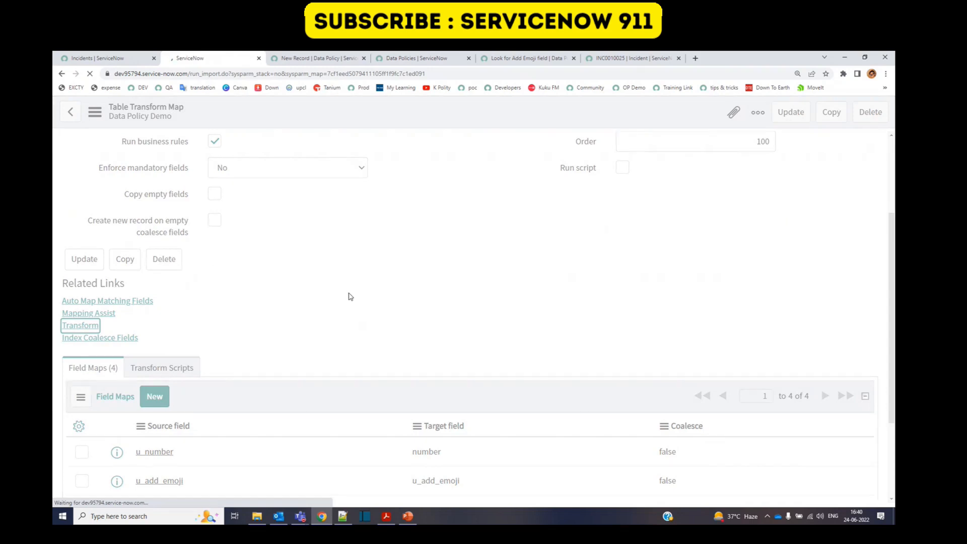
Open import set ISET0010008 and view its Import Set Rows with inserted and errored records
left_click(81, 326)
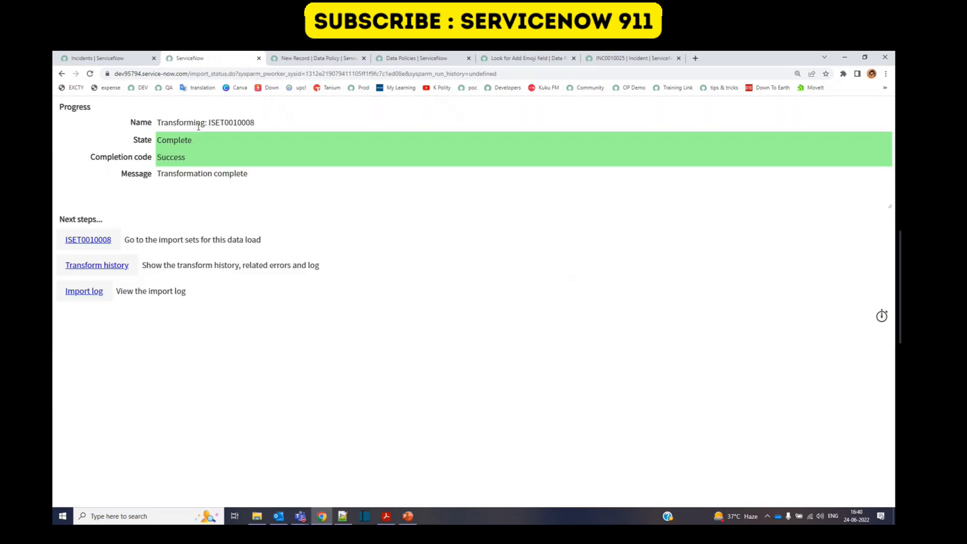
mouse_move(88, 240)
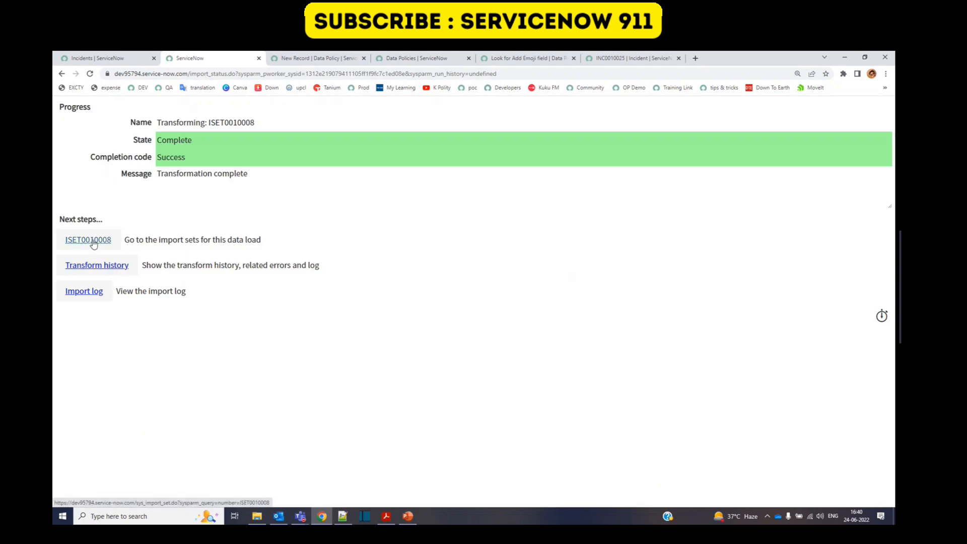
left_click(87, 240)
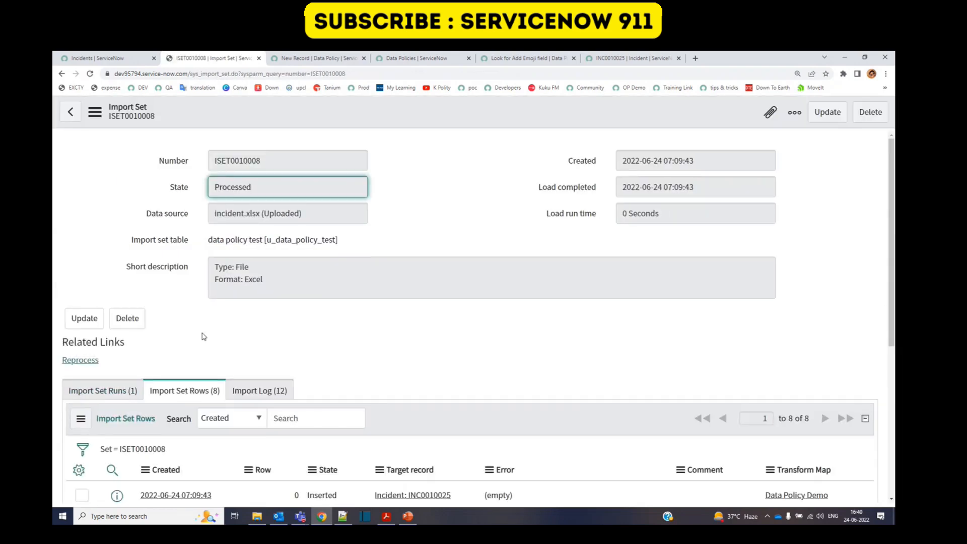
scroll("down", 3)
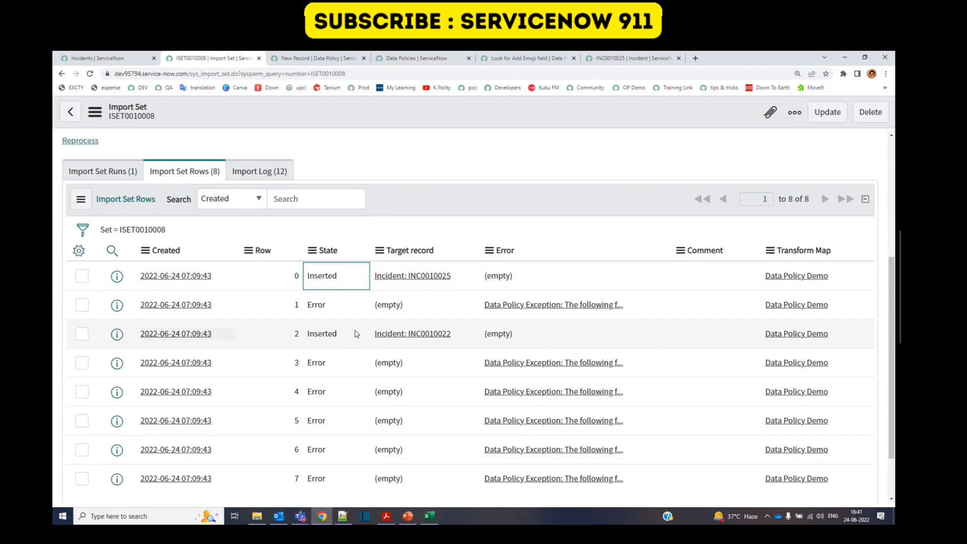
mouse_move(452, 344)
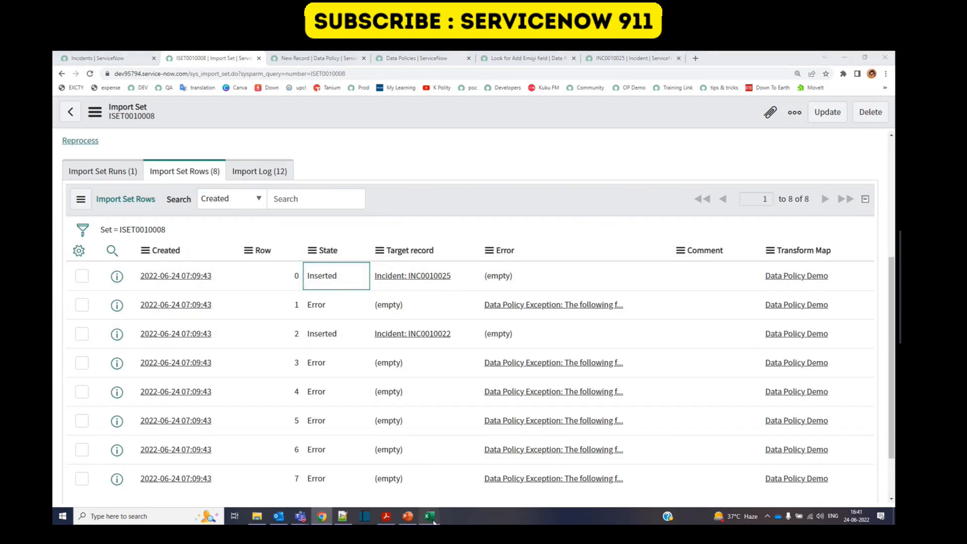
left_click(429, 516)
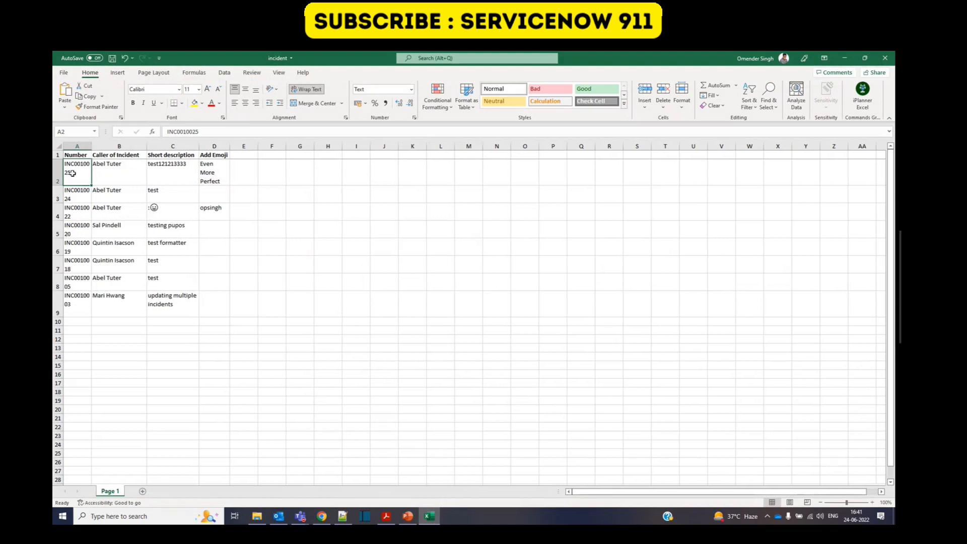
left_click(214, 212)
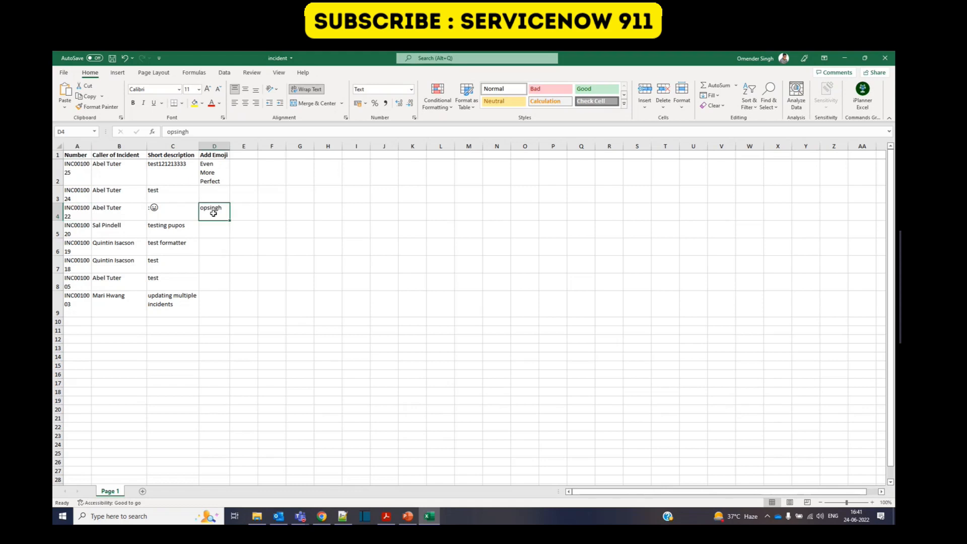
left_click(77, 247)
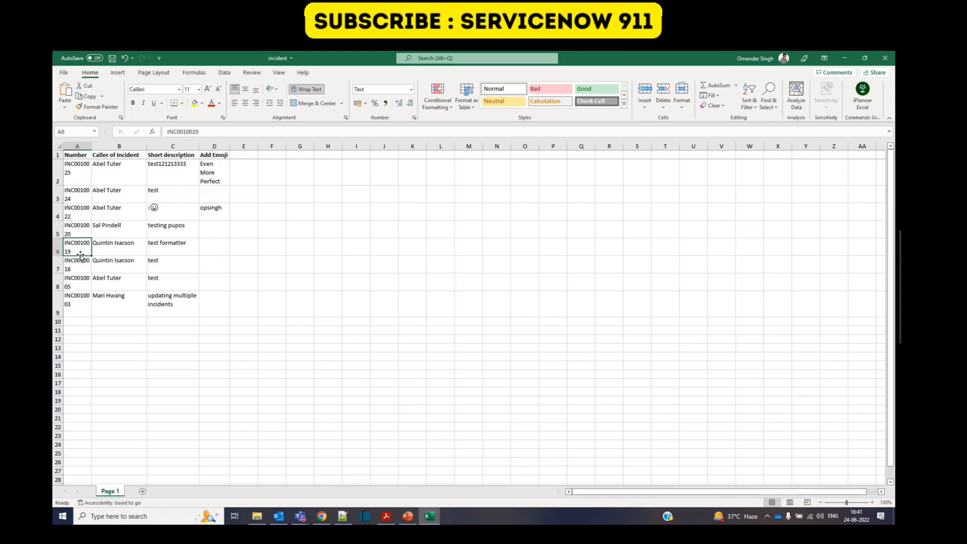
mouse_move(403, 229)
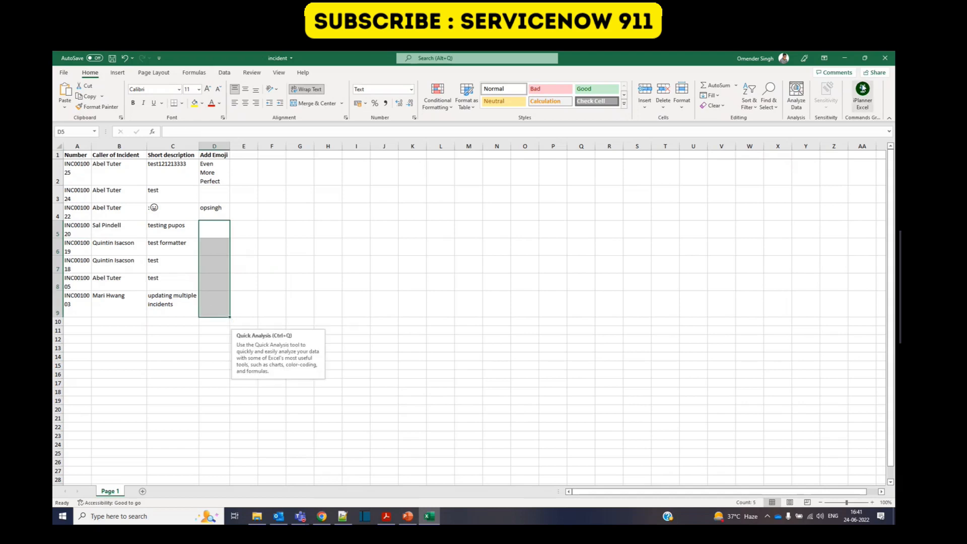
Show the ISET0010008 Import Set Rows list again in the browser
left_click(321, 516)
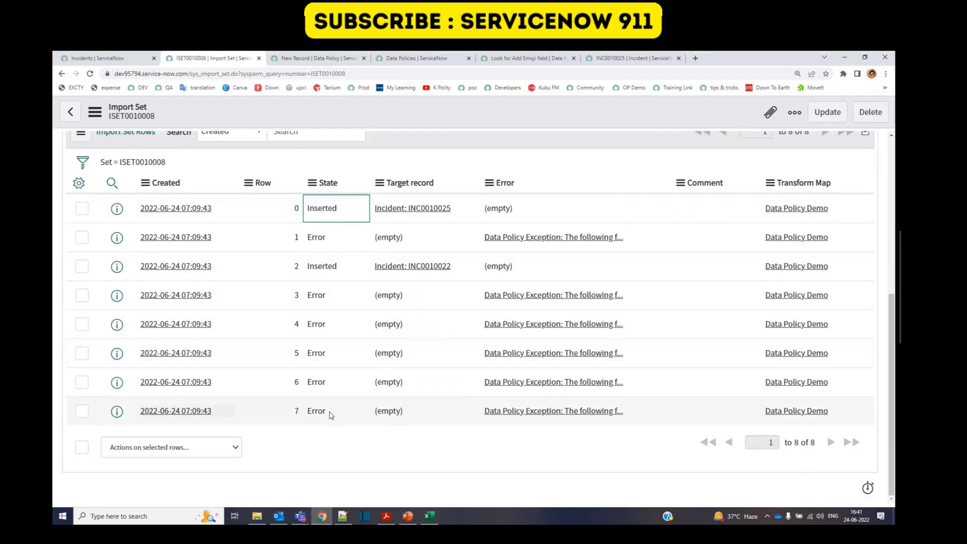
mouse_move(344, 295)
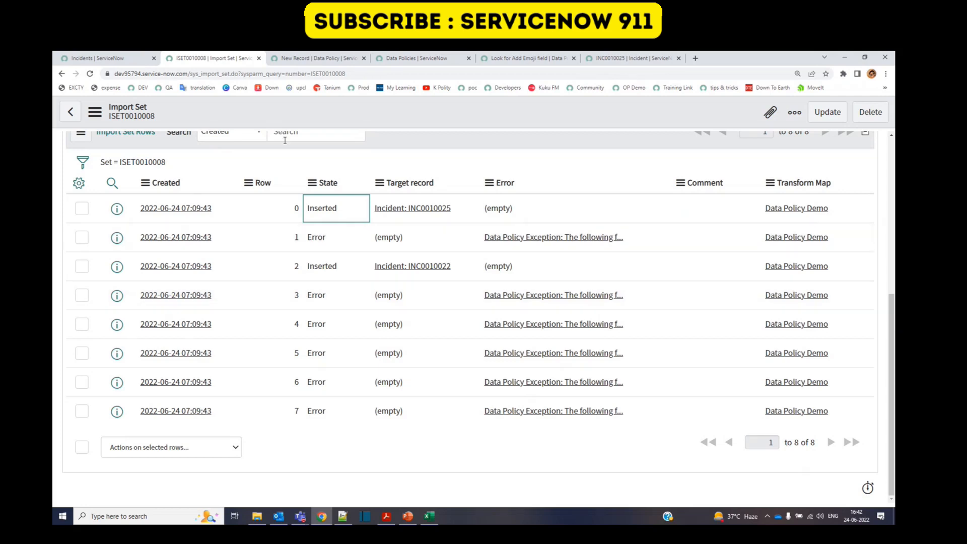
Show the 'Look for Add Emoji field' policy's Apply to import sets checkbox
left_click(526, 59)
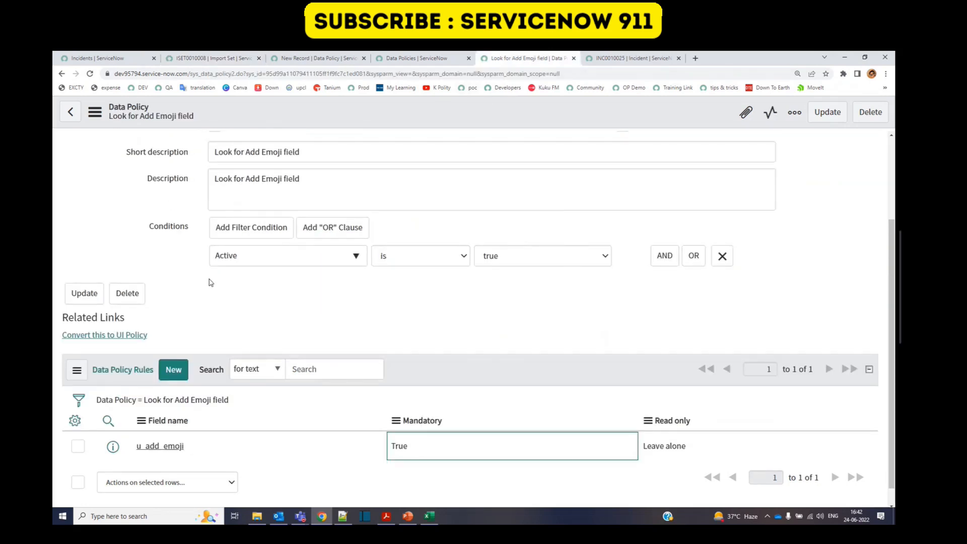
scroll("down", 3)
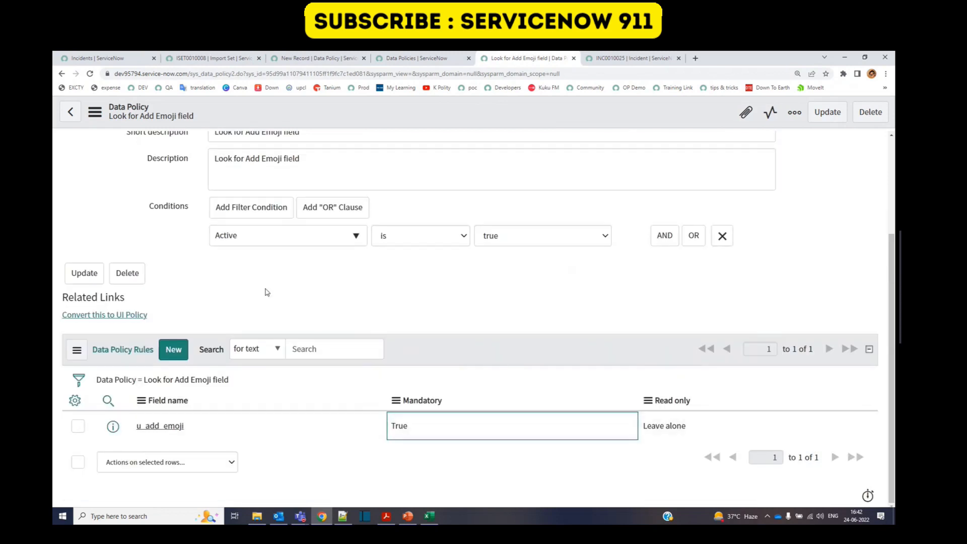
scroll("up", 3)
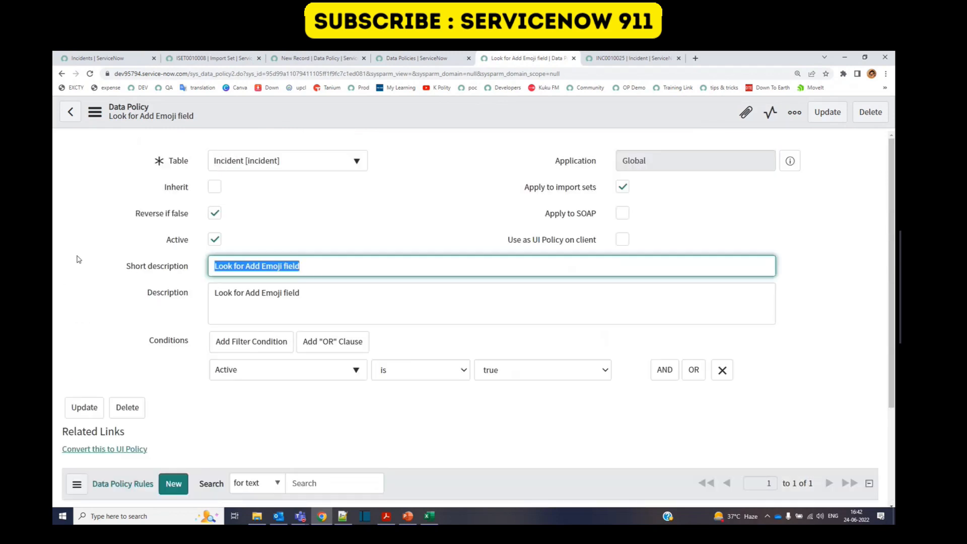